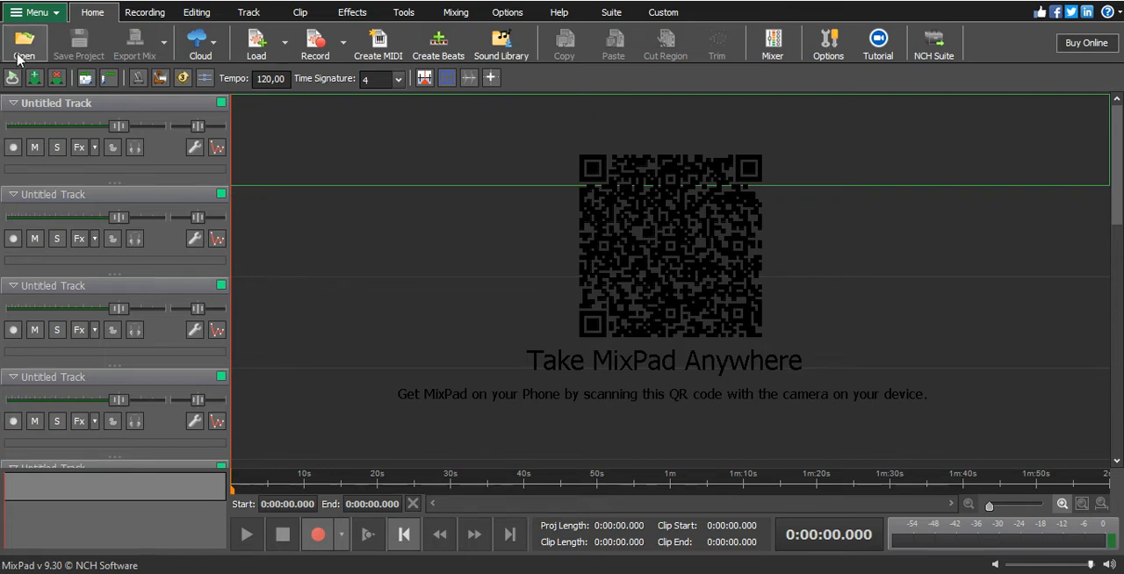
# Step: Browse to Desktop > New folder > NCH Software and select the Prod By MbcBands beat MP3
pyautogui.click(25, 44)
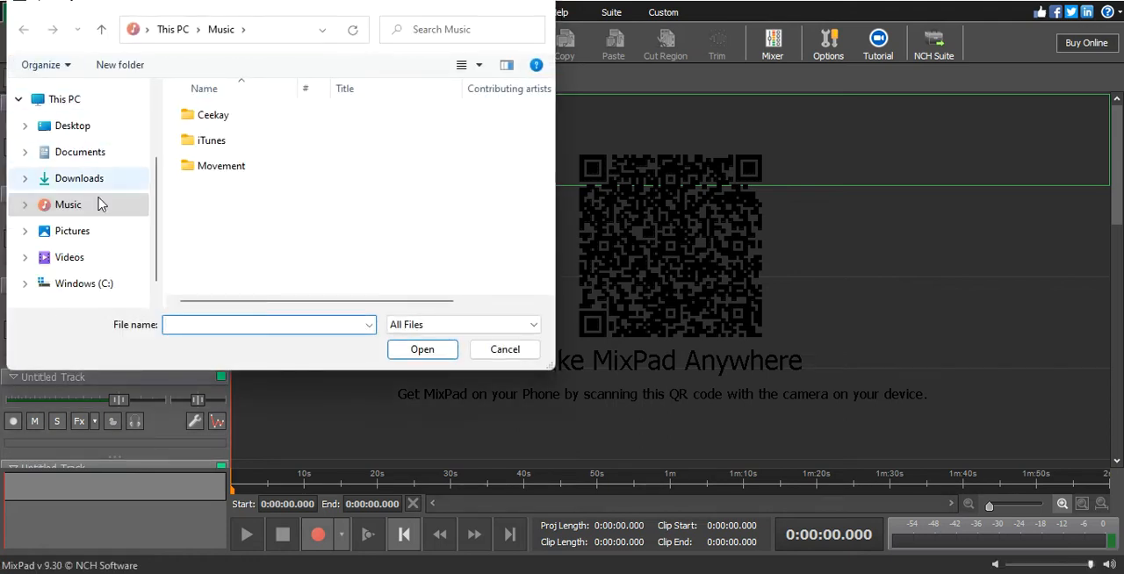
pyautogui.click(72, 125)
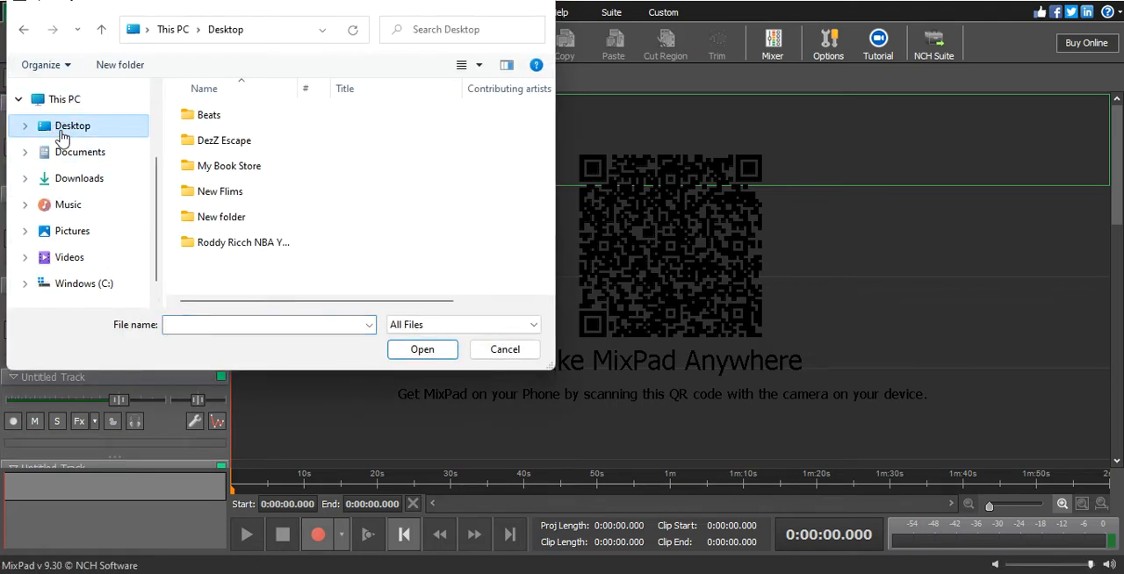
pyautogui.click(220, 217)
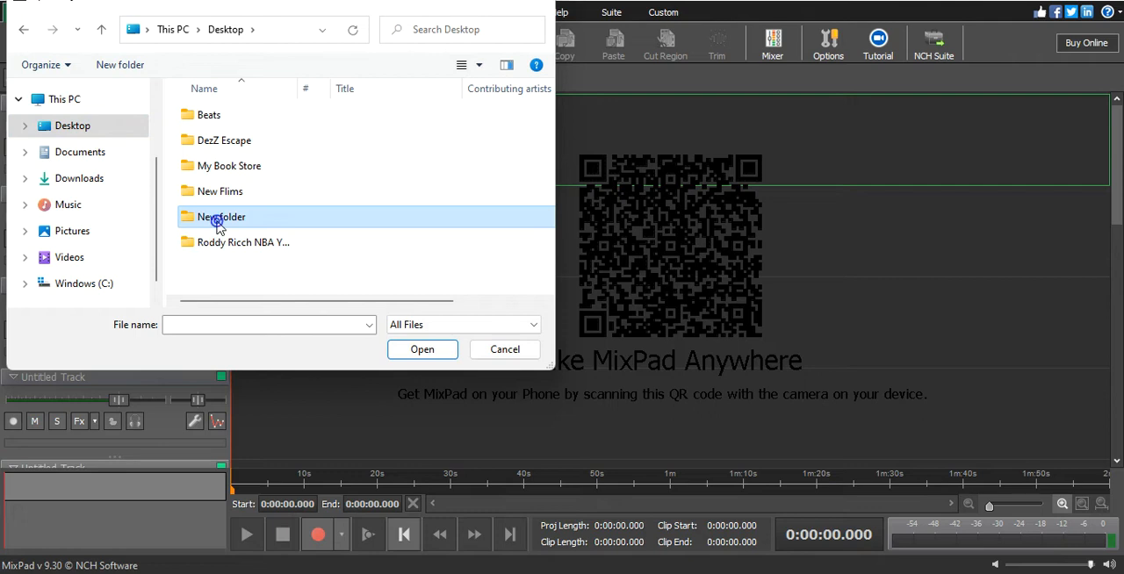
pyautogui.doubleClick(221, 217)
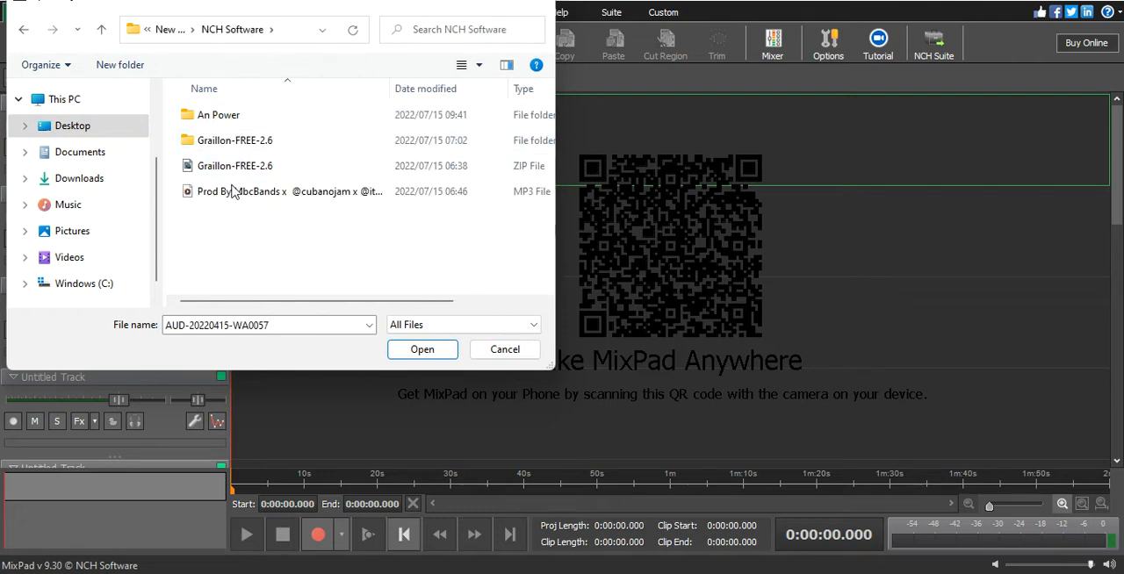
pyautogui.click(290, 191)
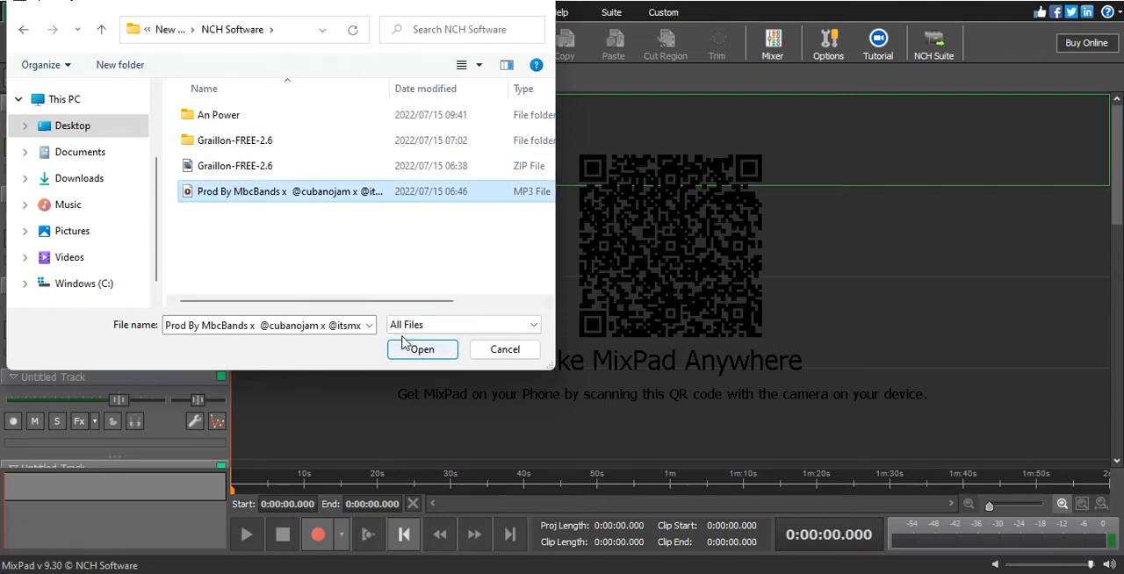
pyautogui.moveTo(219, 180)
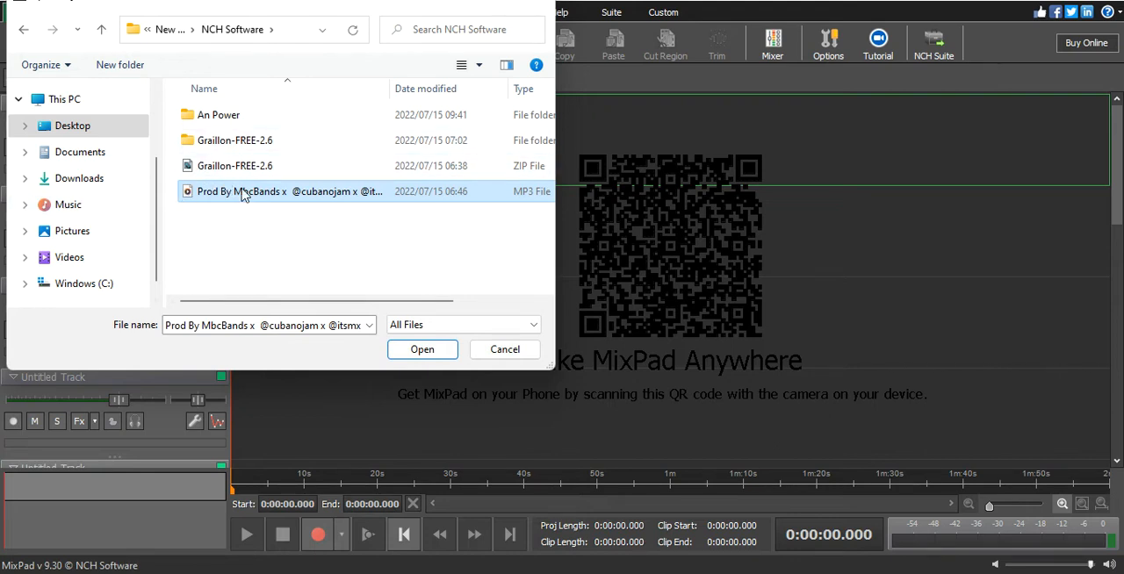
pyautogui.moveTo(259, 165)
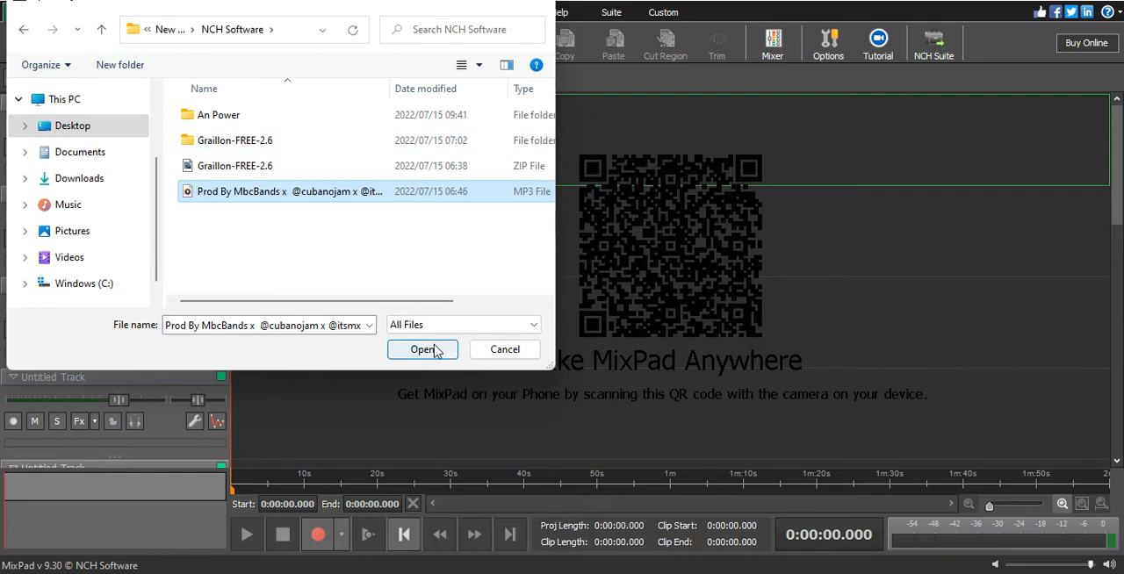
# Step: Load the chosen beat onto track 1, accepting the project's last zoom setting
pyautogui.click(422, 349)
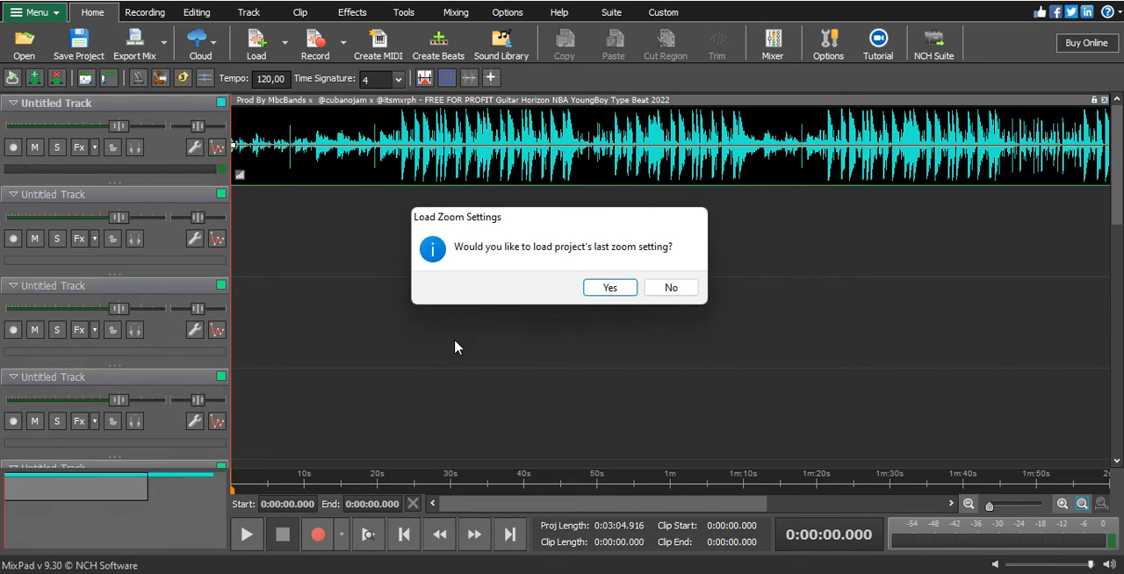
pyautogui.moveTo(627, 255)
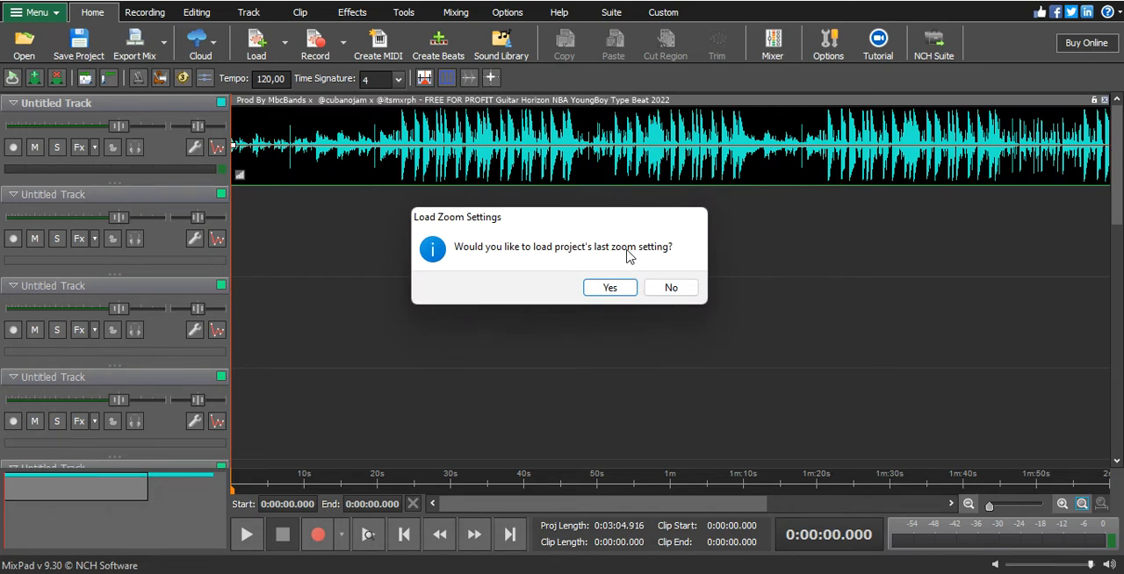
pyautogui.click(610, 287)
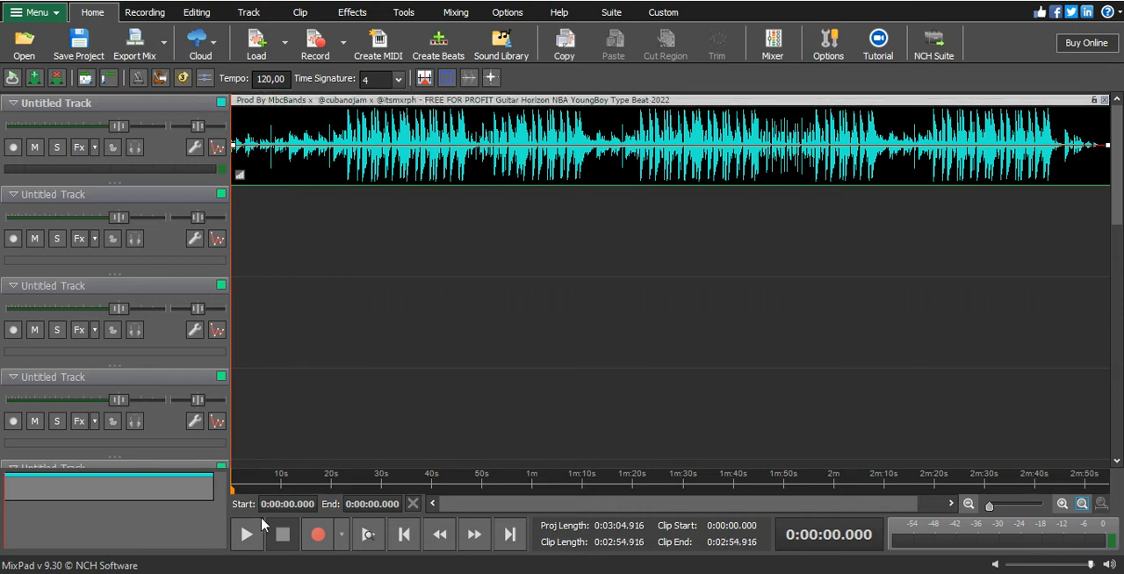
pyautogui.click(246, 534)
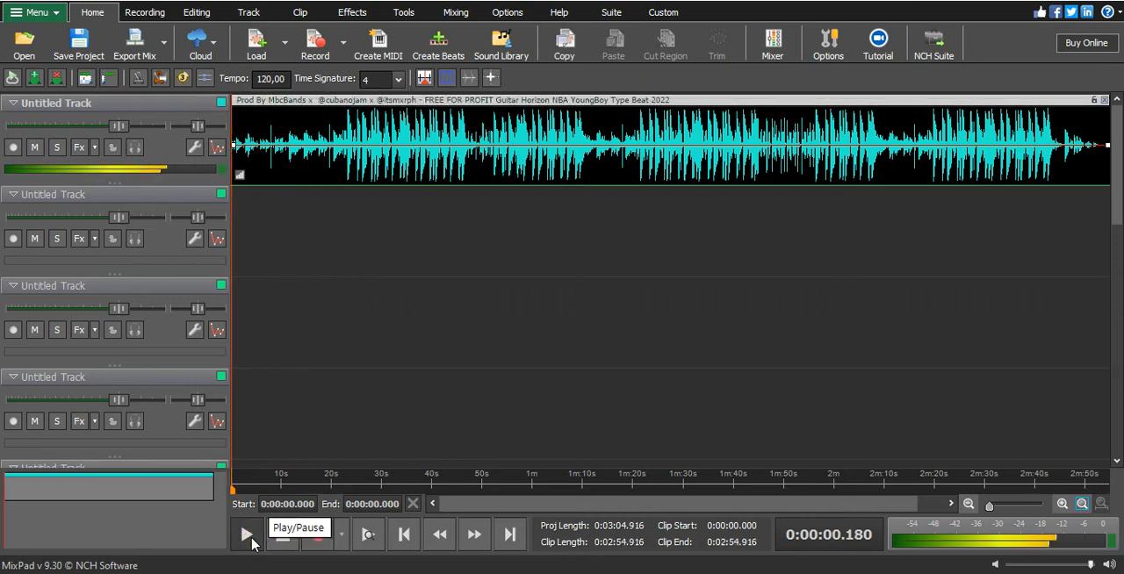
pyautogui.click(246, 534)
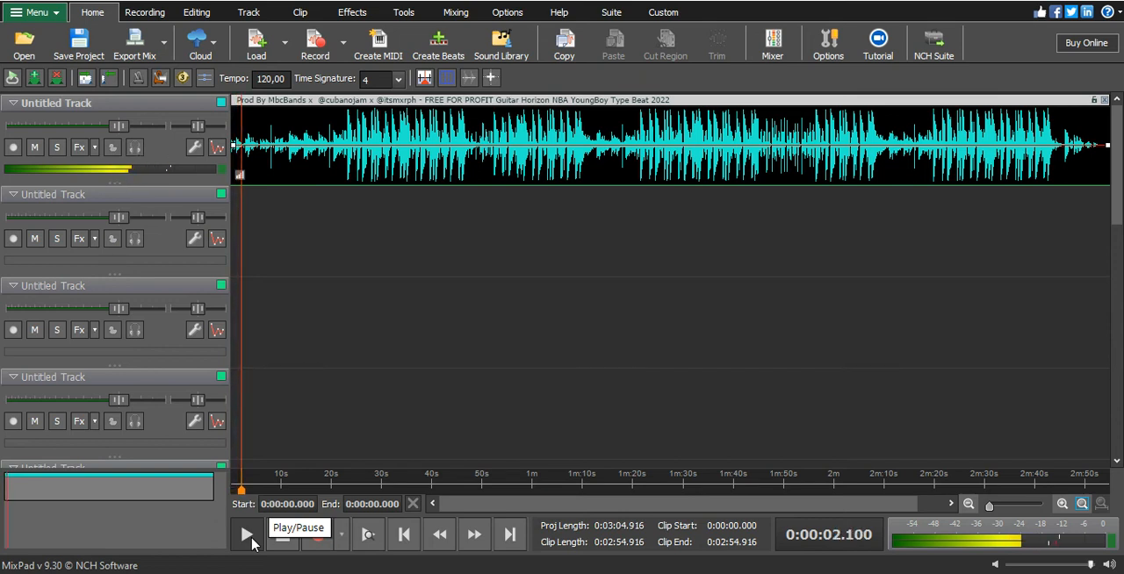
pyautogui.click(246, 533)
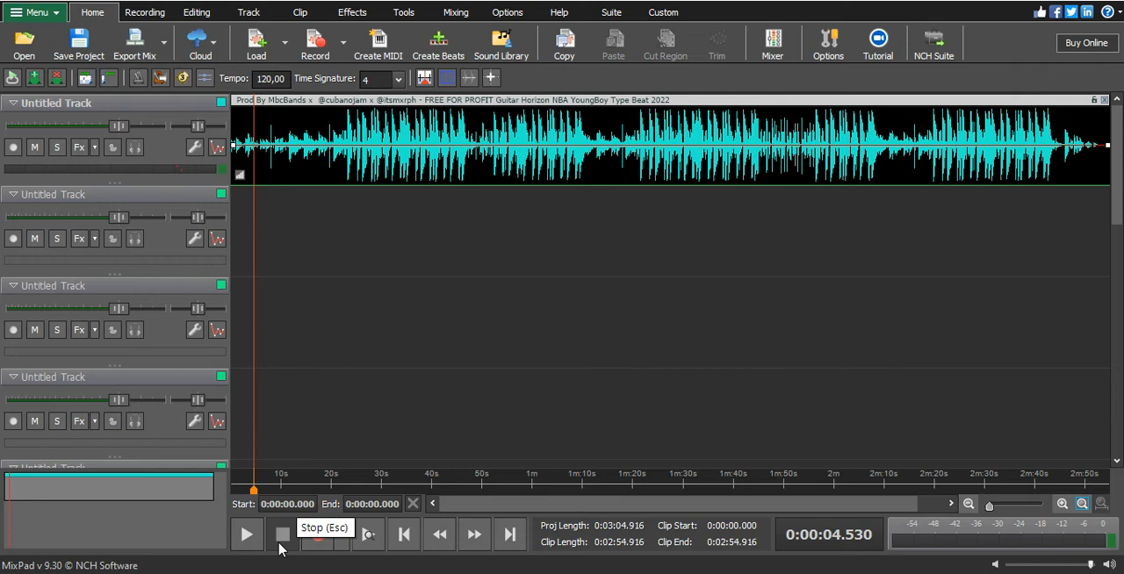
pyautogui.click(283, 533)
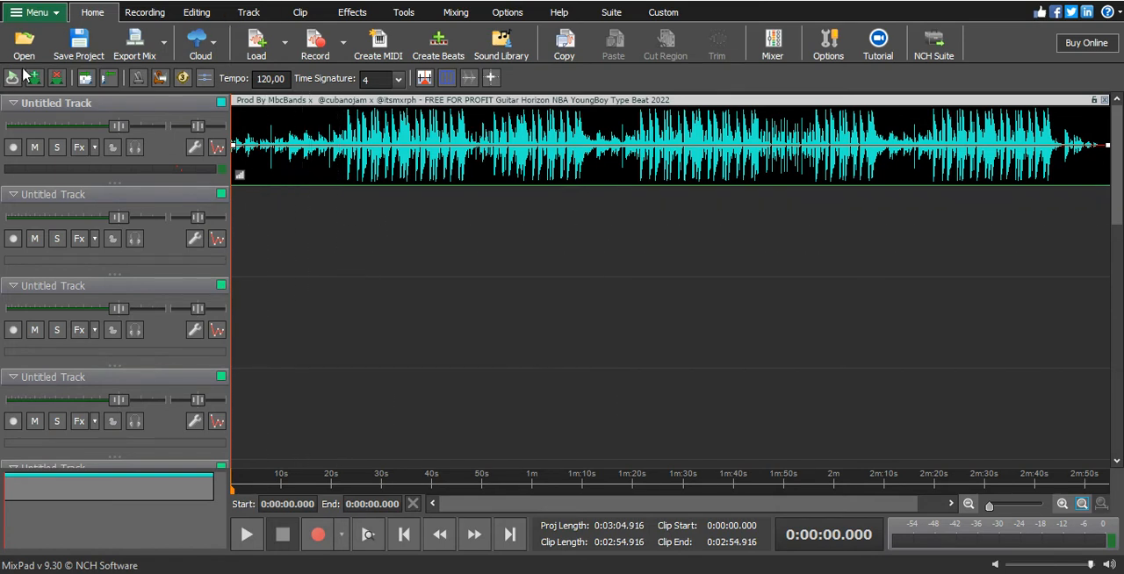
# Step: Load the Guitar High Life MP3 from the An Power folder onto track 2, declining the saved zoom
pyautogui.click(24, 44)
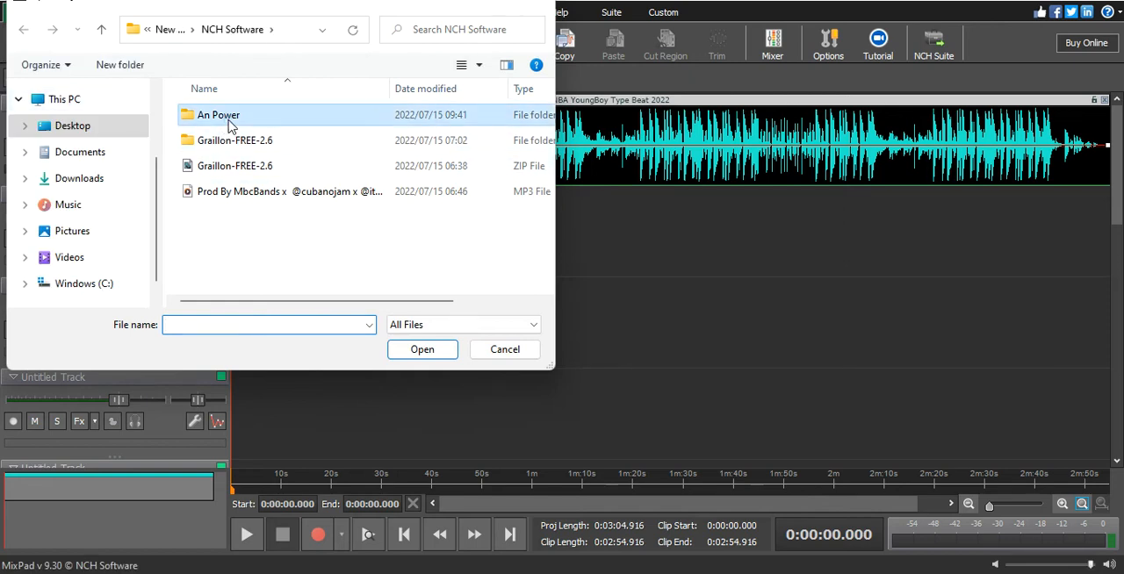
pyautogui.doubleClick(218, 115)
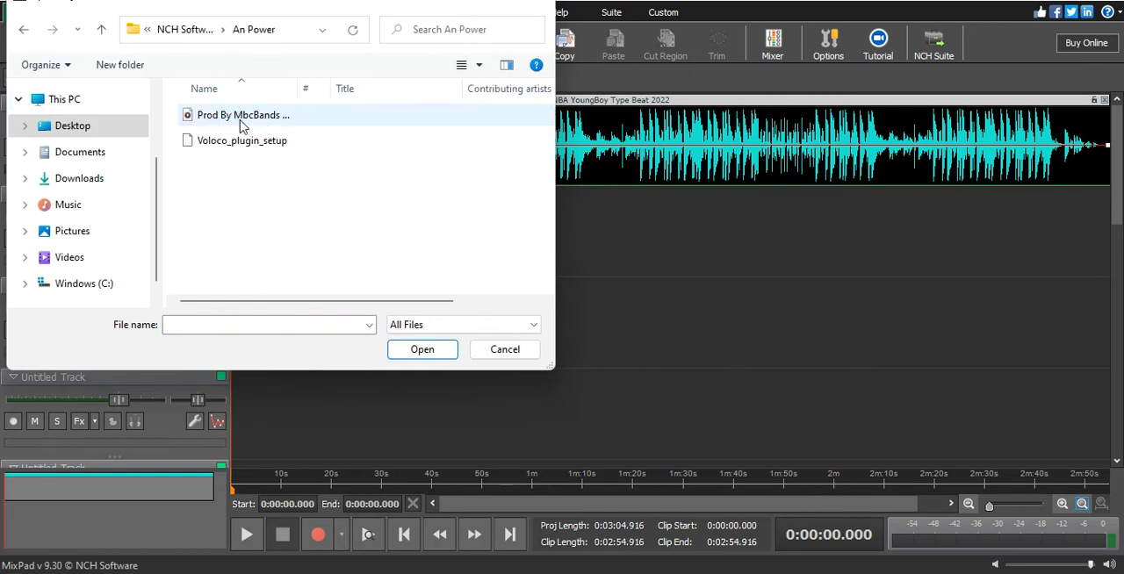
pyautogui.click(243, 114)
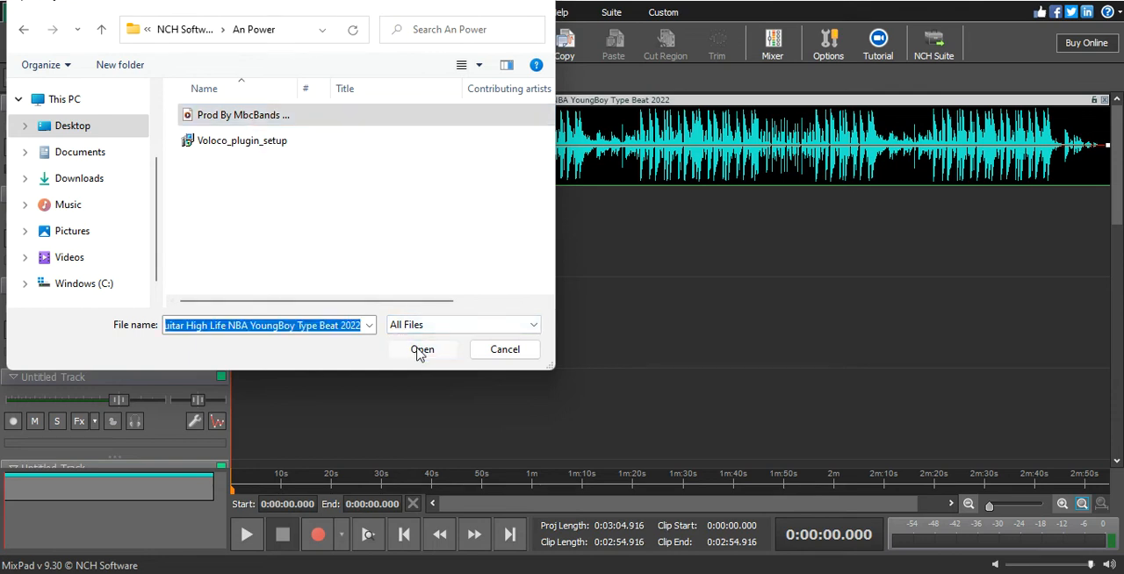
pyautogui.click(422, 349)
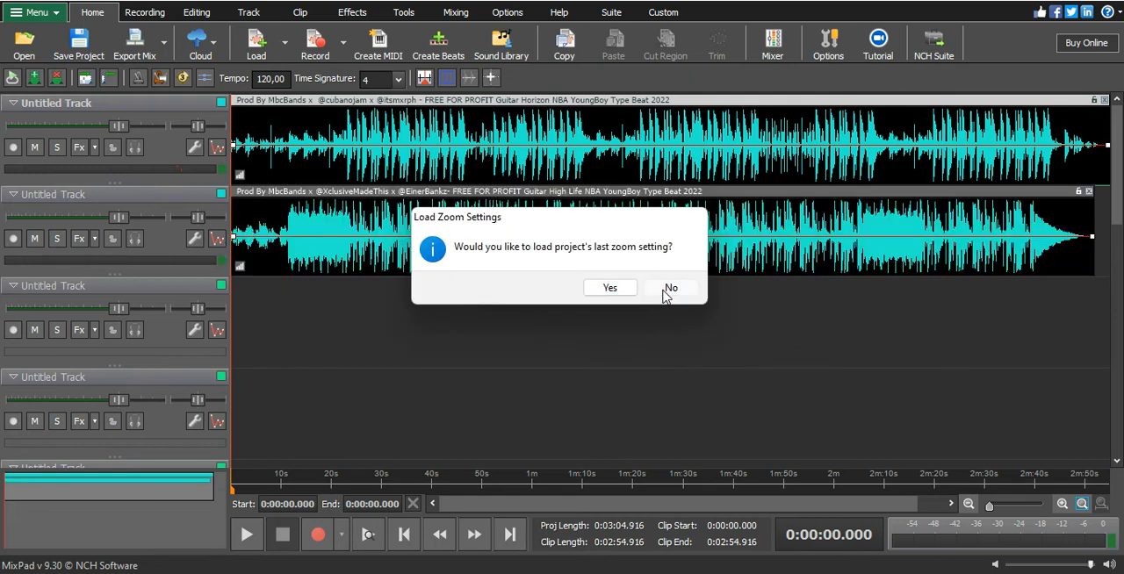
pyautogui.click(671, 288)
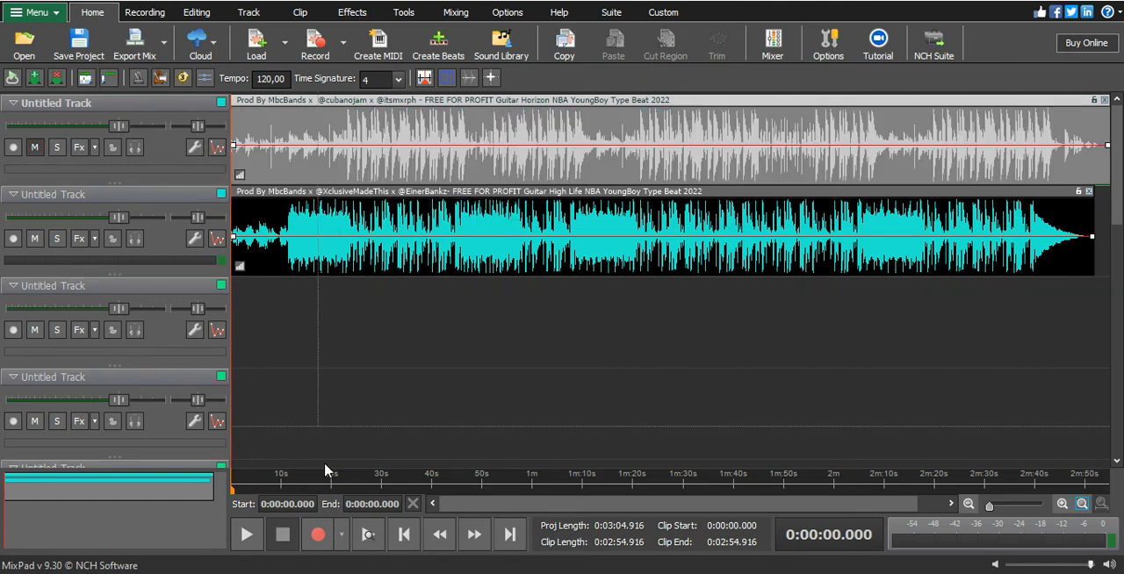
# Step: Play the project so the High Life beat on track 2 is heard alone
pyautogui.click(246, 534)
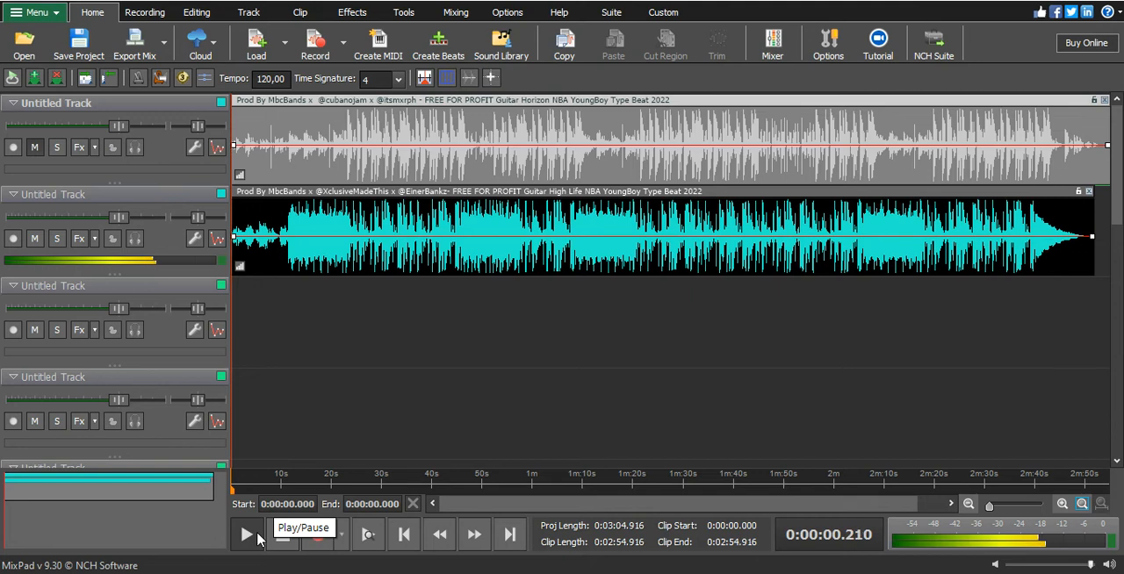
pyautogui.click(246, 534)
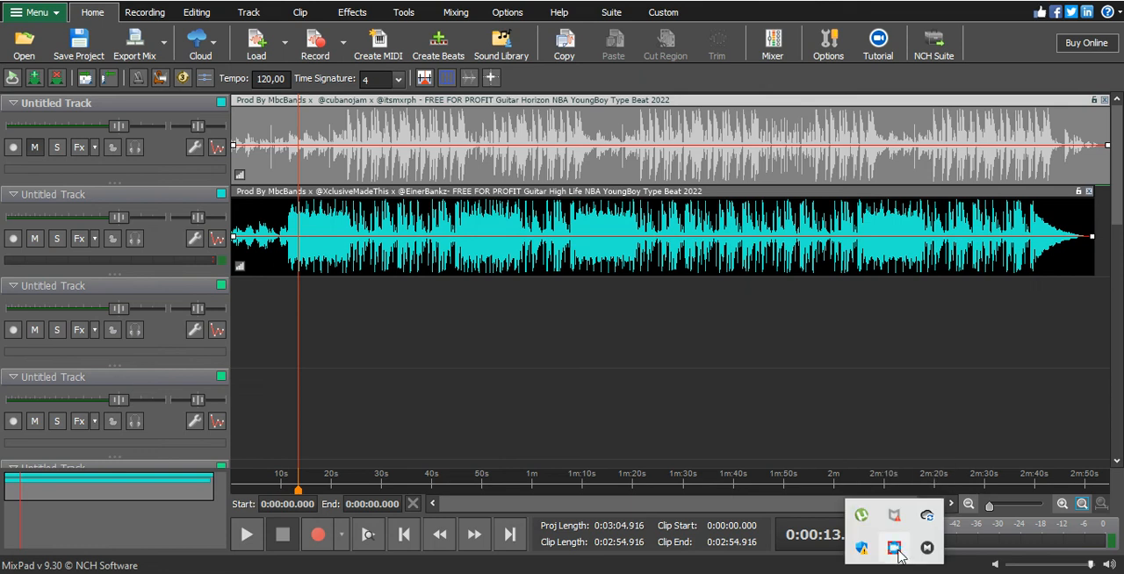
# Step: Show the Free Screen Recorder window from the system tray to reach its Stop control
pyautogui.click(893, 547)
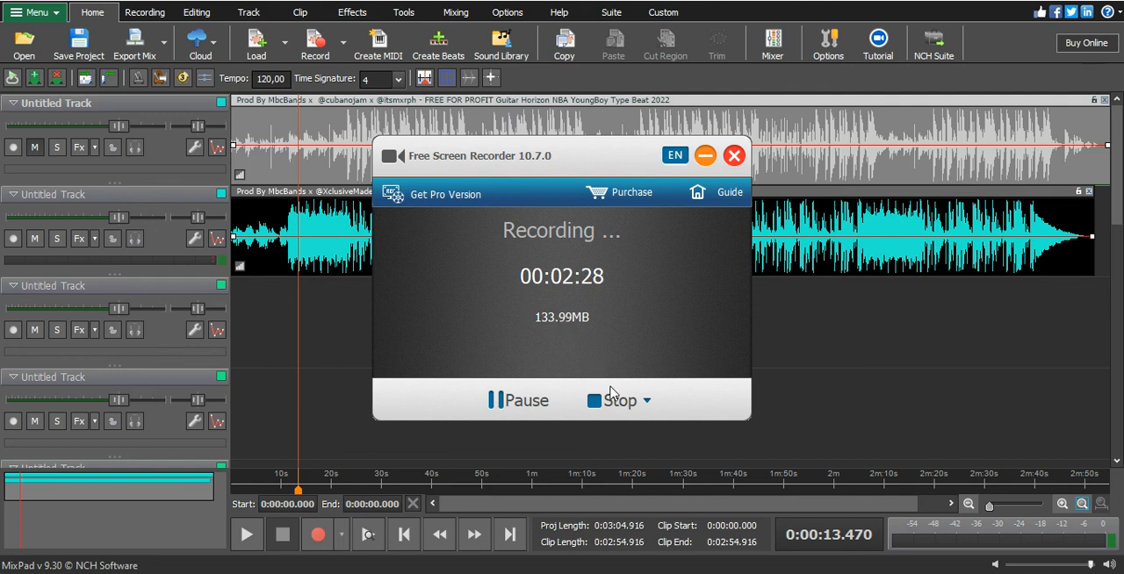
pyautogui.moveTo(619, 400)
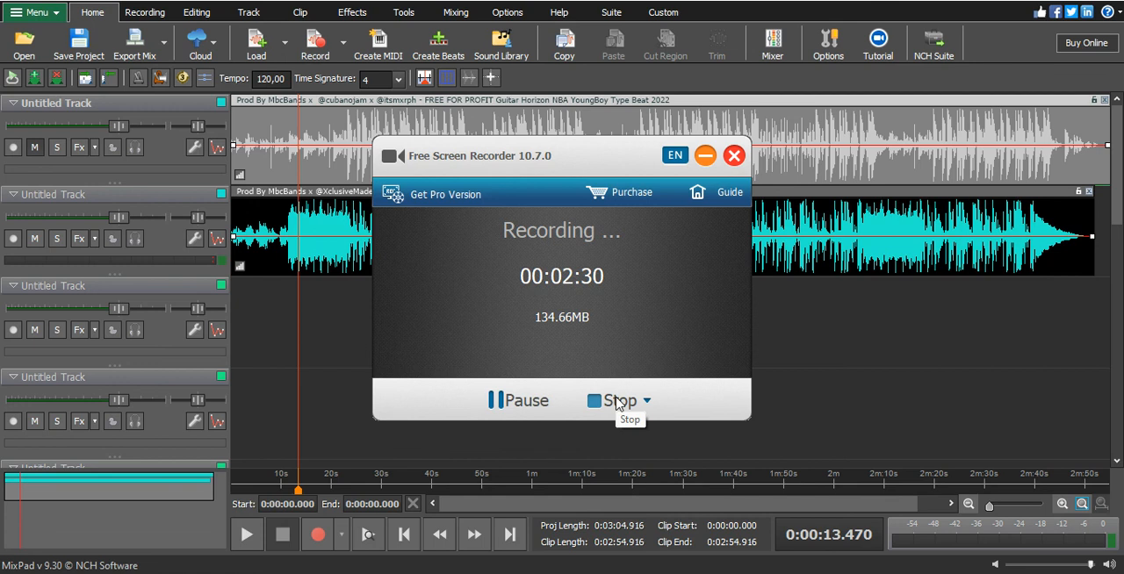